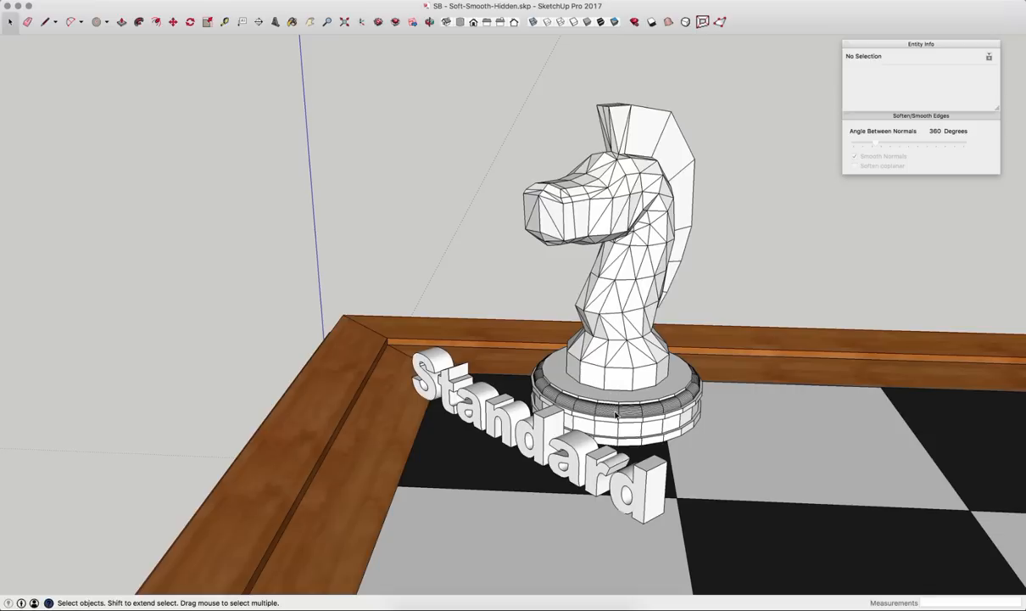
mouse_move(620, 218)
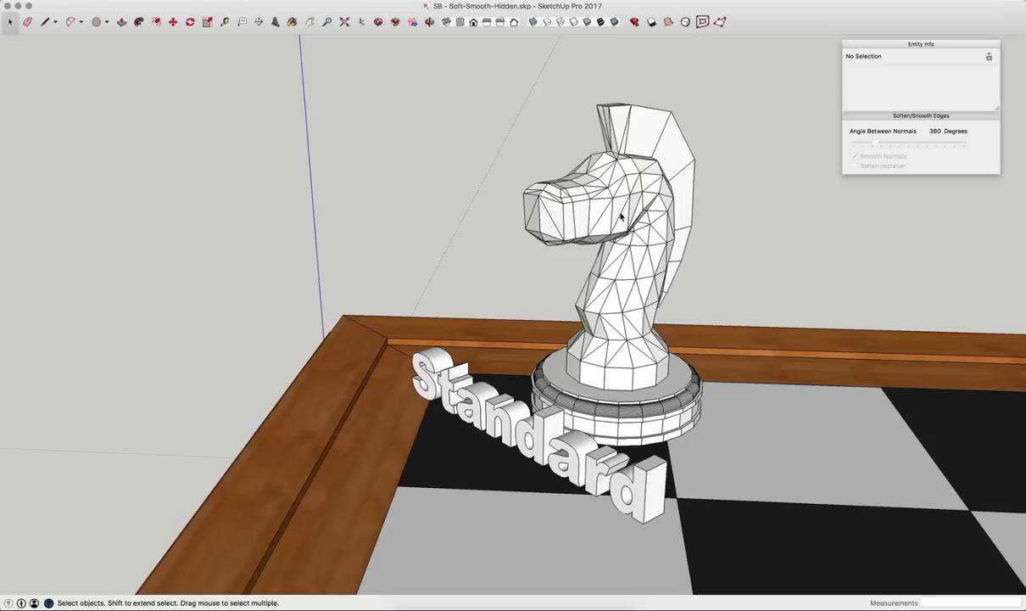
mouse_move(548, 217)
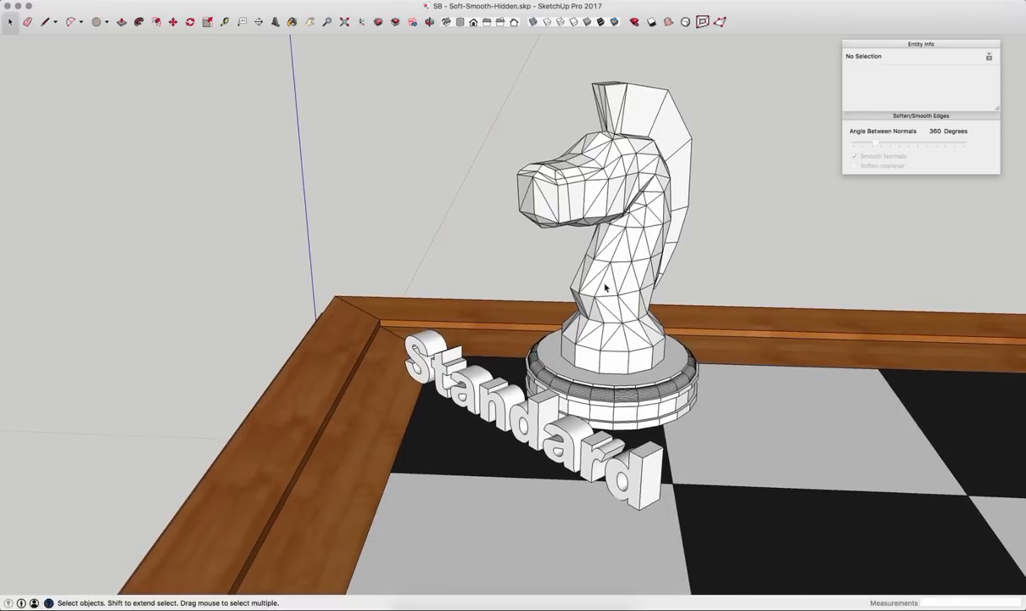
Move the camera from the Standard knight to reveal the Soft knight beside it
click(621, 234)
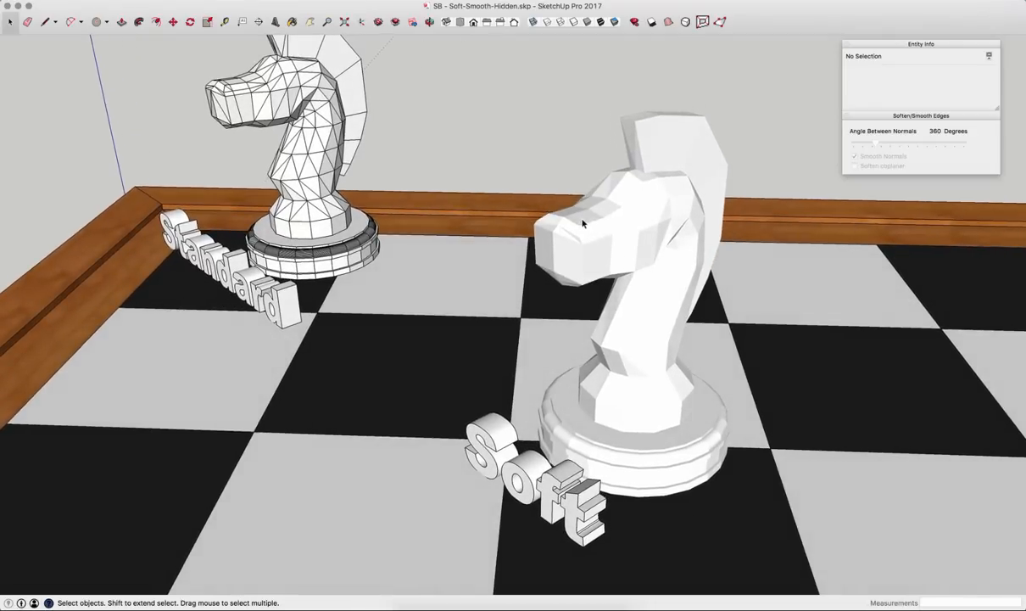
Pan along the board to bring the Smooth knight into the foreground
drag(584, 224, 590, 268)
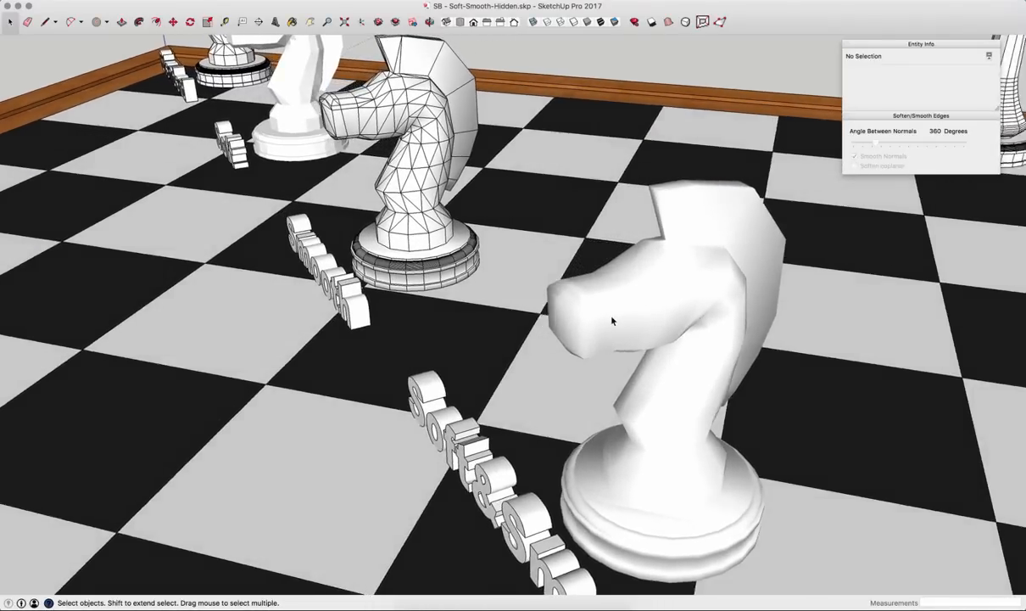
Pull the camera back so the full row of knights, ending with Hidden, is visible
drag(593, 339, 576, 352)
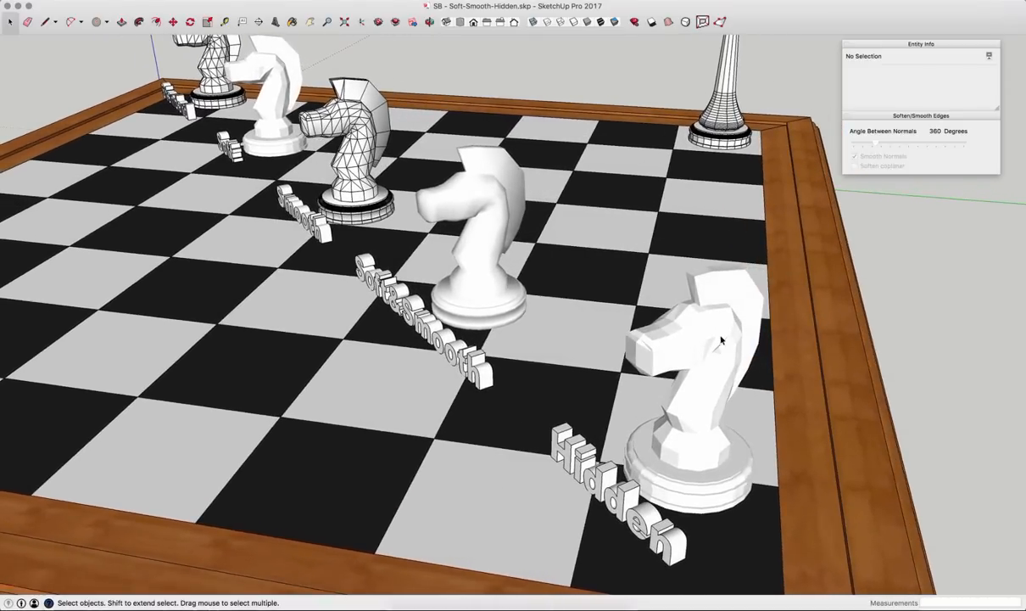
mouse_move(710, 354)
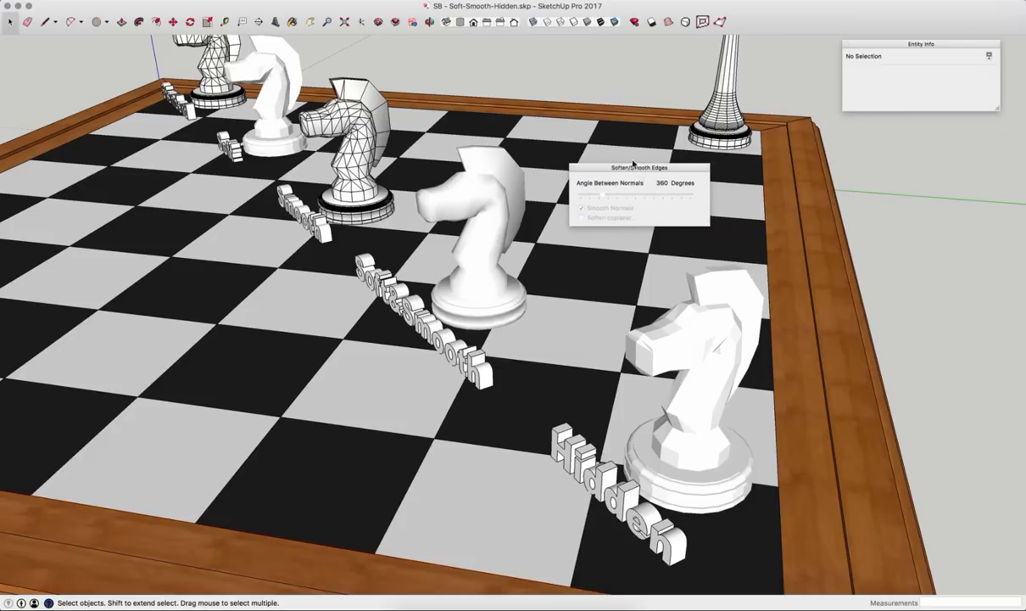
mouse_move(636, 207)
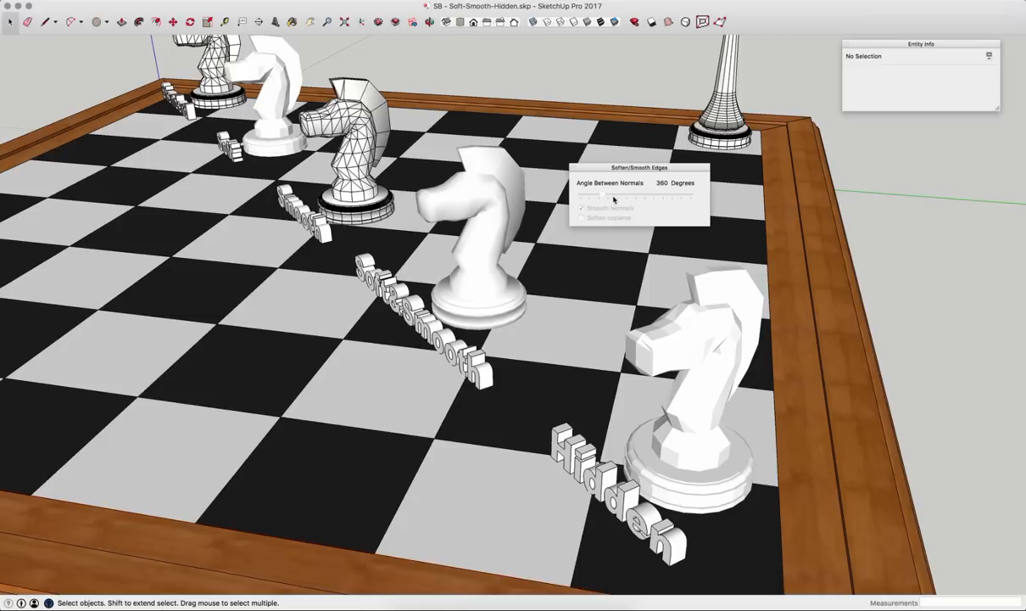
mouse_move(604, 197)
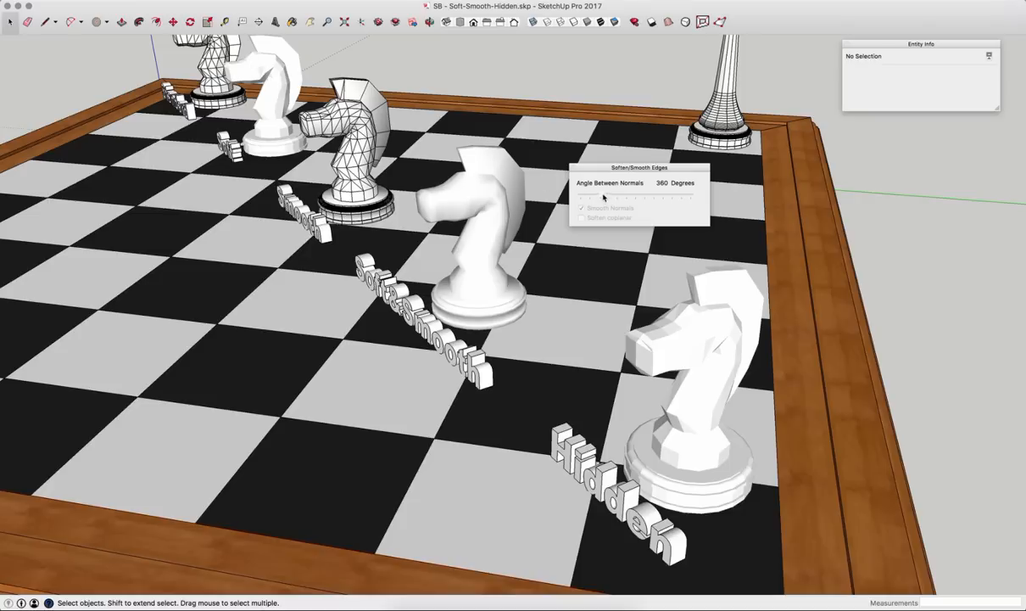
mouse_move(591, 195)
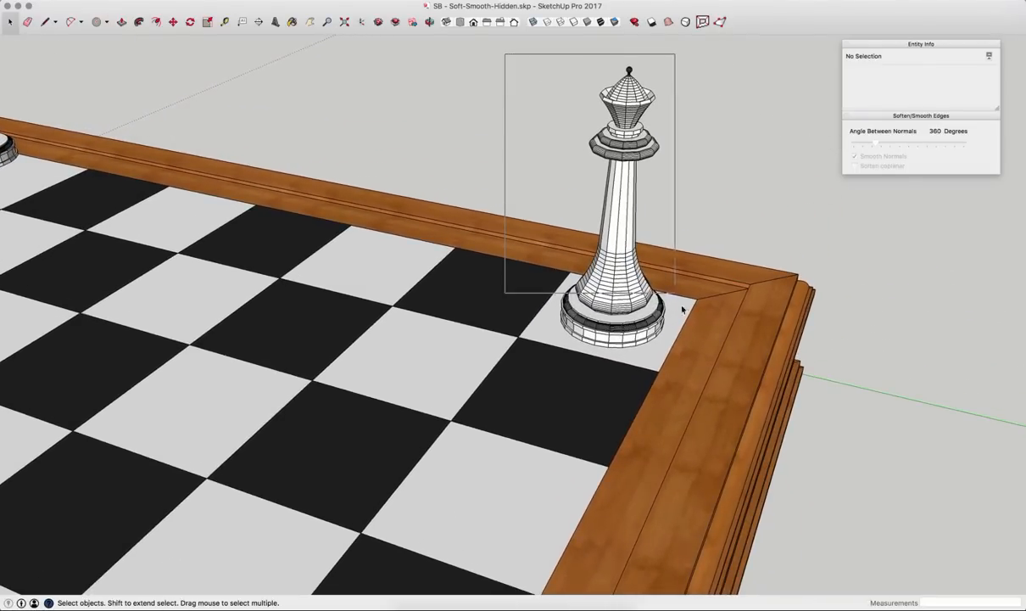
Select the faceted queen, activating Soften/Smooth Edges at a 3-degree angle
click(624, 212)
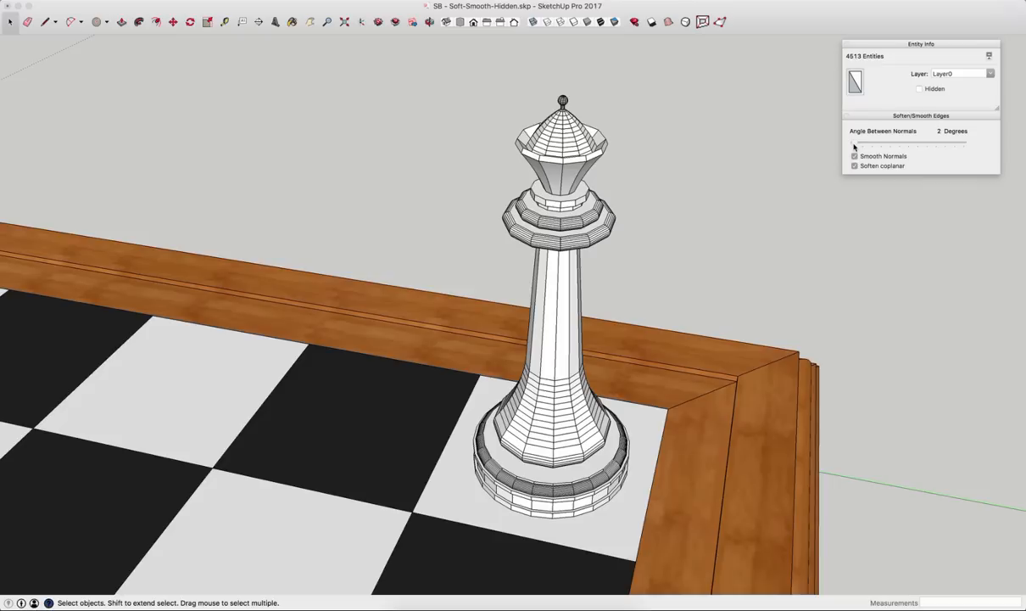
Raise the Angle Between Normals slider well past 3 degrees, then ease it back slightly, smoothing the queen
drag(854, 145, 865, 145)
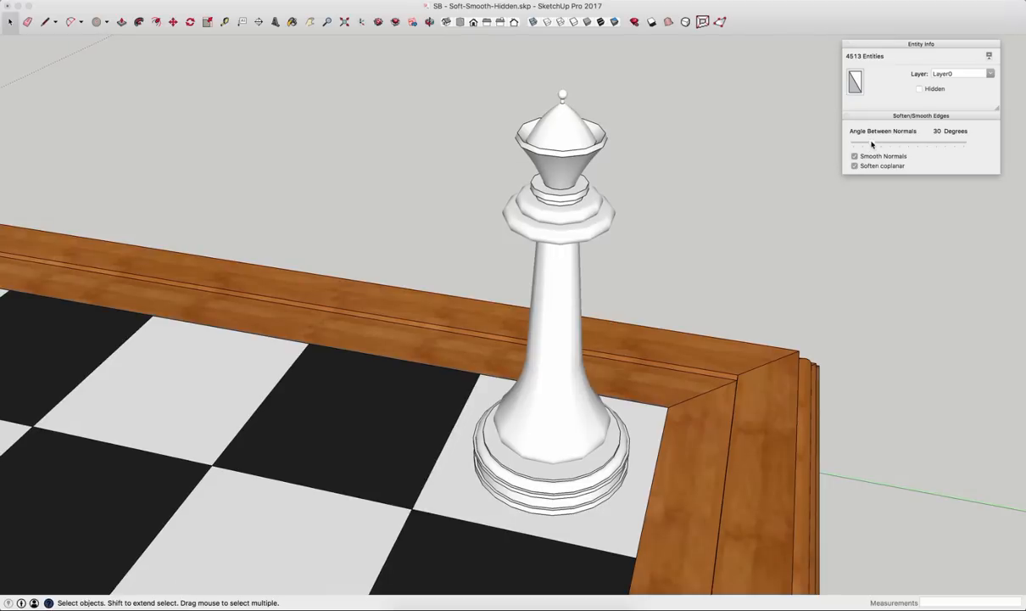
drag(872, 144, 892, 144)
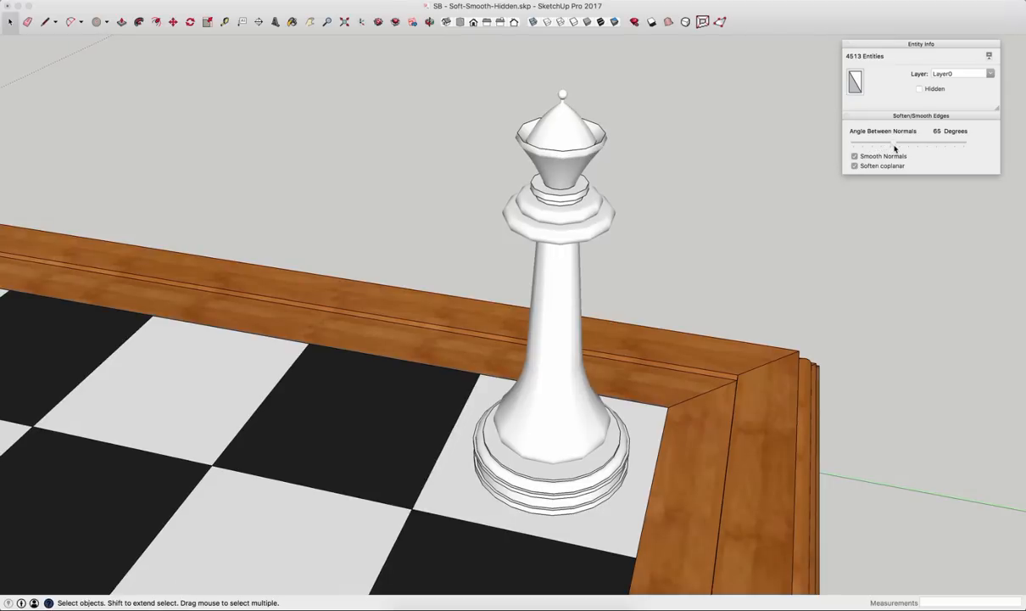
drag(873, 144, 902, 144)
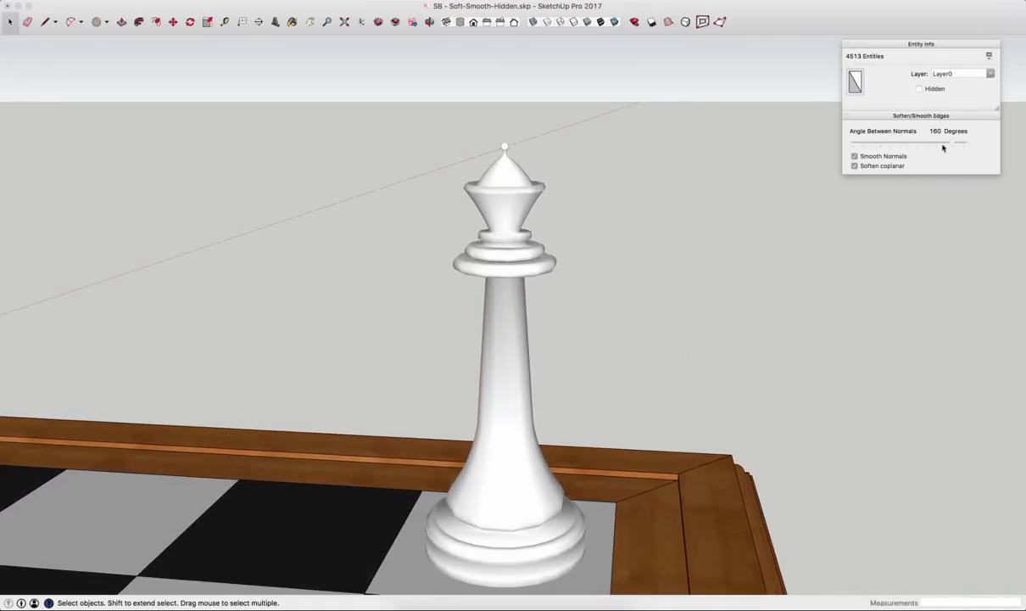
drag(959, 142, 902, 142)
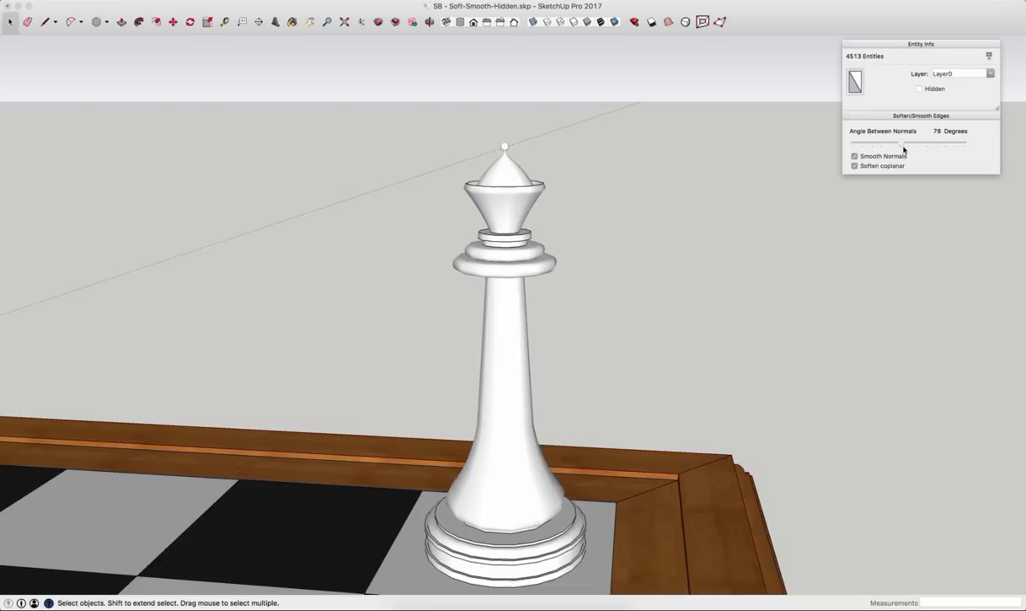